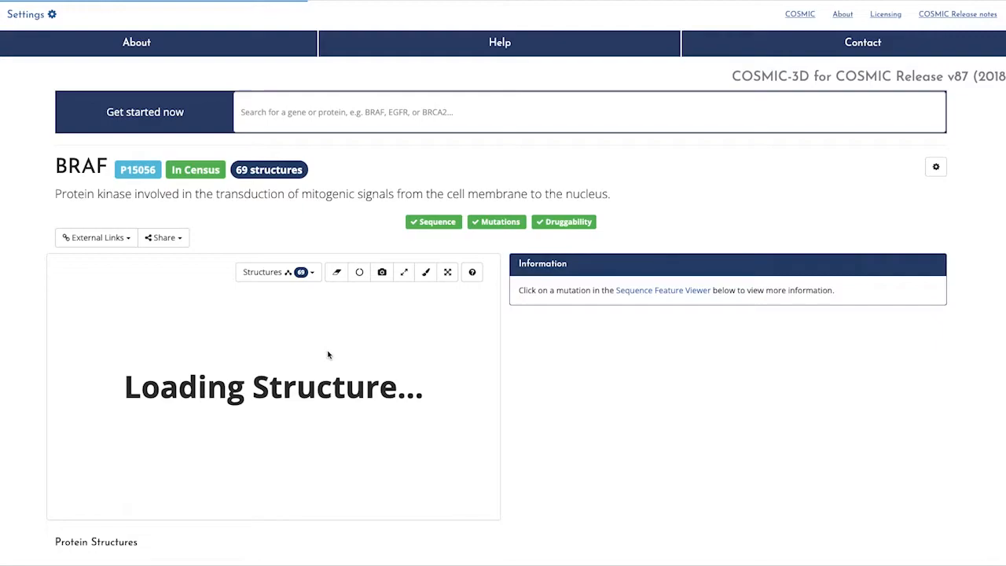
Confirm 4MBJ is checked in the BRAF structure list and reach the Protein Sequence Features.
{"action": "left_click", "coordinate": [278, 249]}
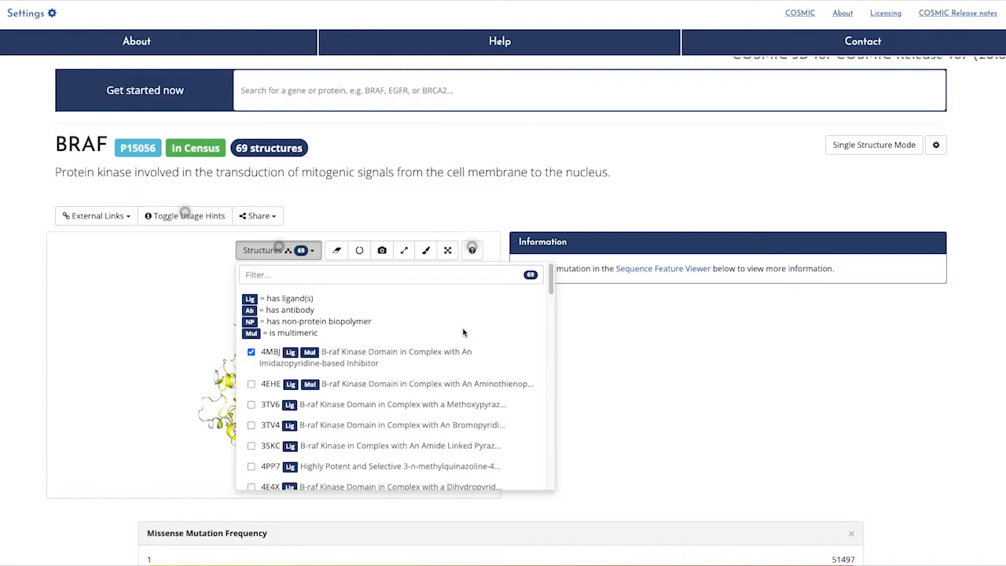
{"action": "scroll", "scroll_direction": "down", "scroll_amount": 3}
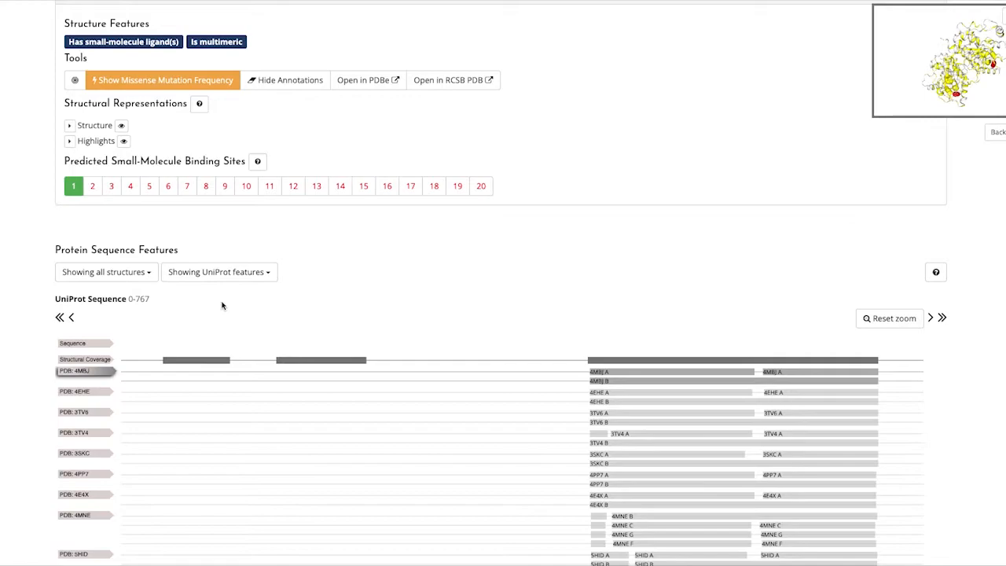
Switch the track filter to 'Show all structures' and review the tracks down to COSMIC missense.
{"action": "left_click", "coordinate": [105, 272]}
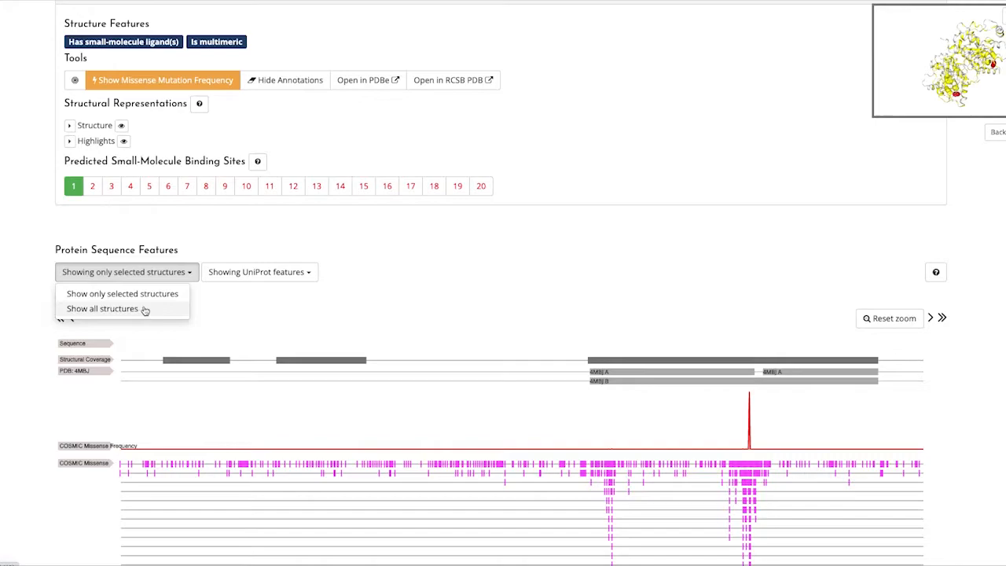
{"action": "left_click", "coordinate": [100, 308]}
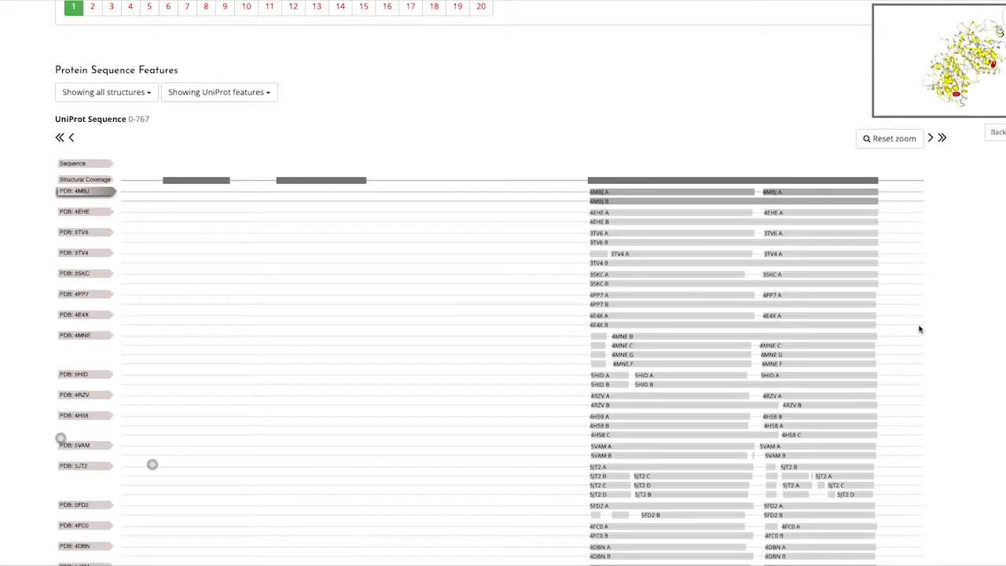
{"action": "scroll", "scroll_direction": "down", "scroll_amount": 3}
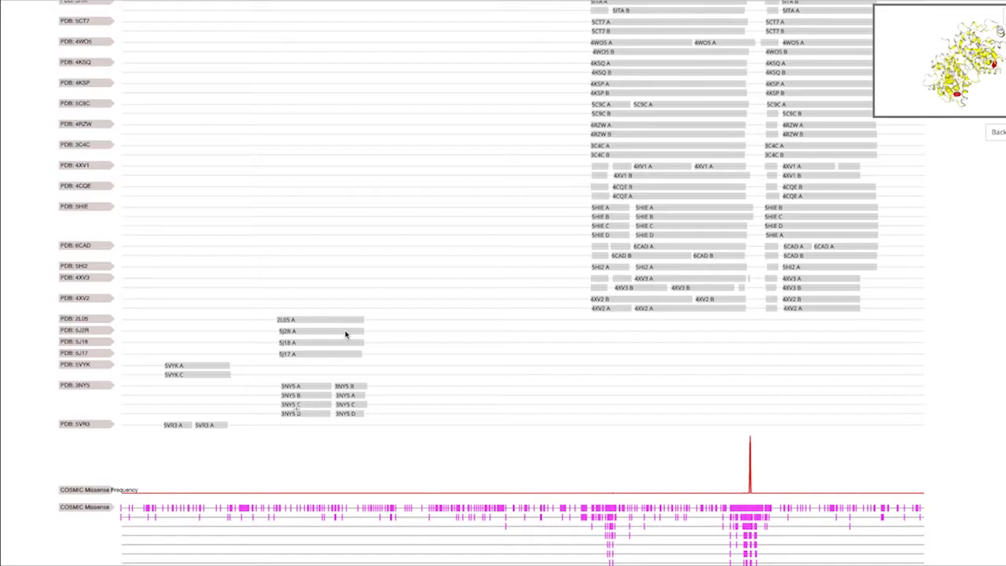
{"action": "scroll", "scroll_direction": "up", "scroll_amount": 3}
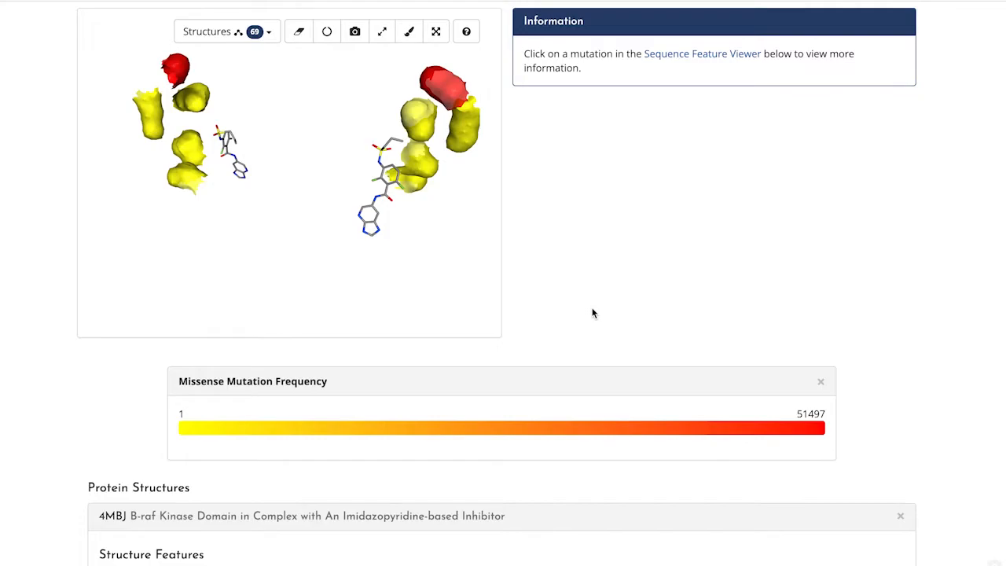
Reach the Structural Representations and Predicted Small-Molecule Binding Sites for 4MBJ pocket 1.
{"action": "scroll", "scroll_direction": "down", "scroll_amount": 3}
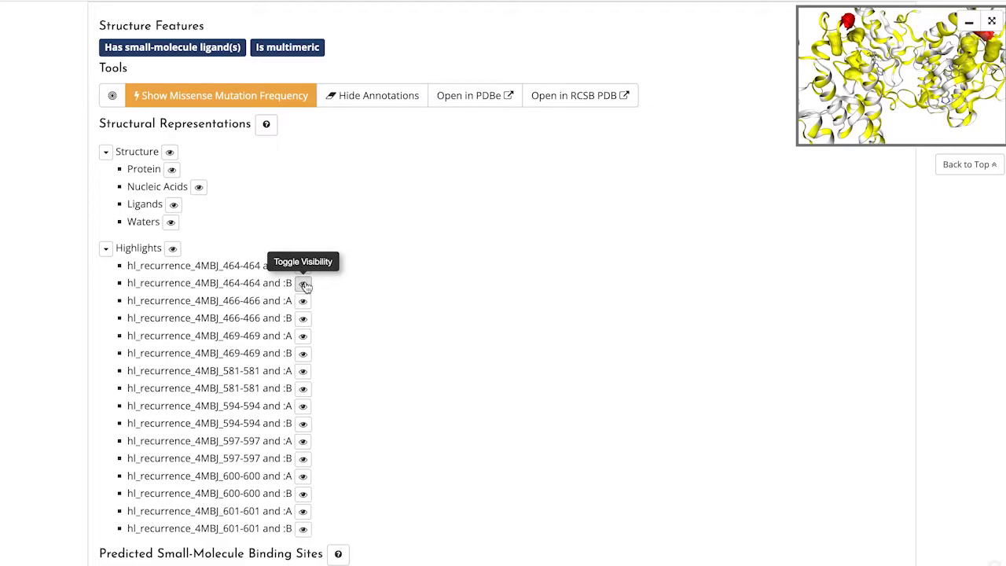
{"action": "scroll", "scroll_direction": "down", "scroll_amount": 3}
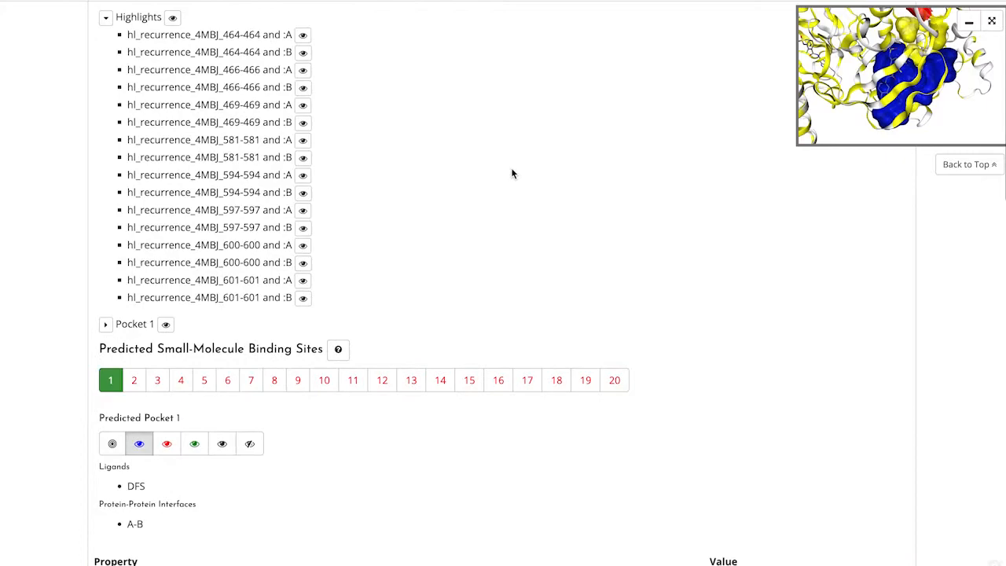
Orbit the 4MBJ model to look into the blue pocket 1 surface enclosing its bound ligand.
{"action": "scroll", "scroll_direction": "up", "scroll_amount": 3}
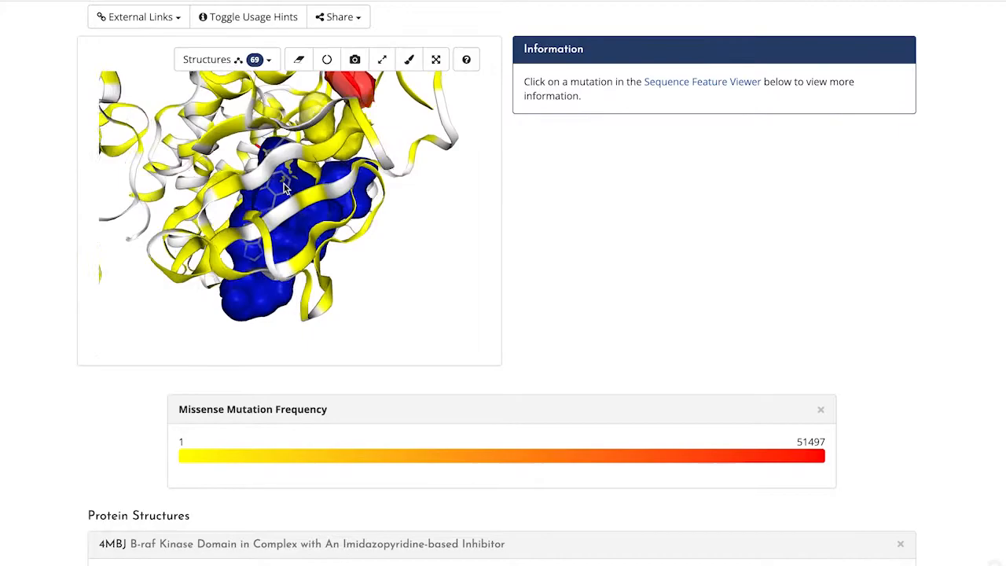
{"action": "left_click_drag", "start_coordinate": [283, 189], "coordinate": [302, 217]}
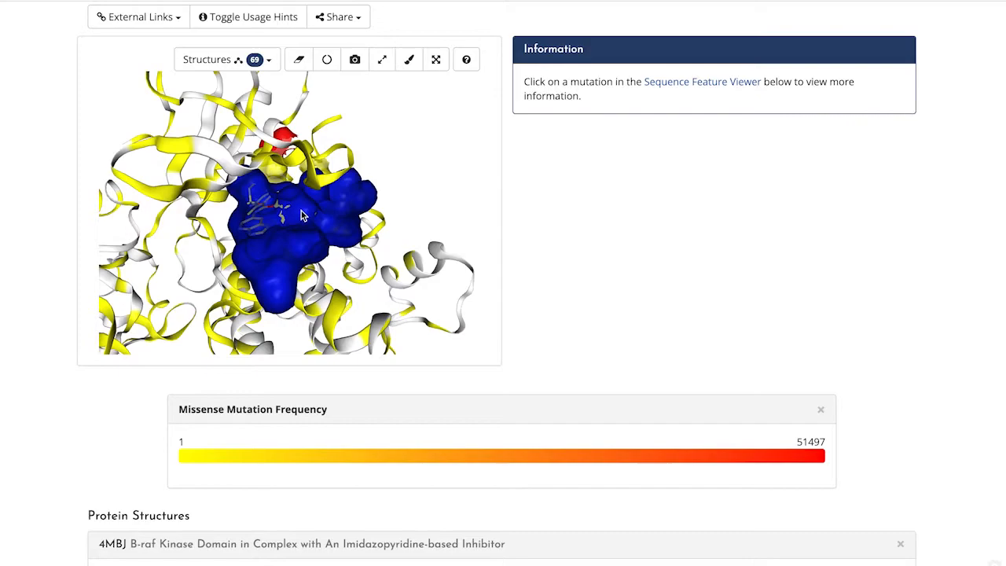
{"action": "left_click_drag", "start_coordinate": [301, 216], "coordinate": [286, 192]}
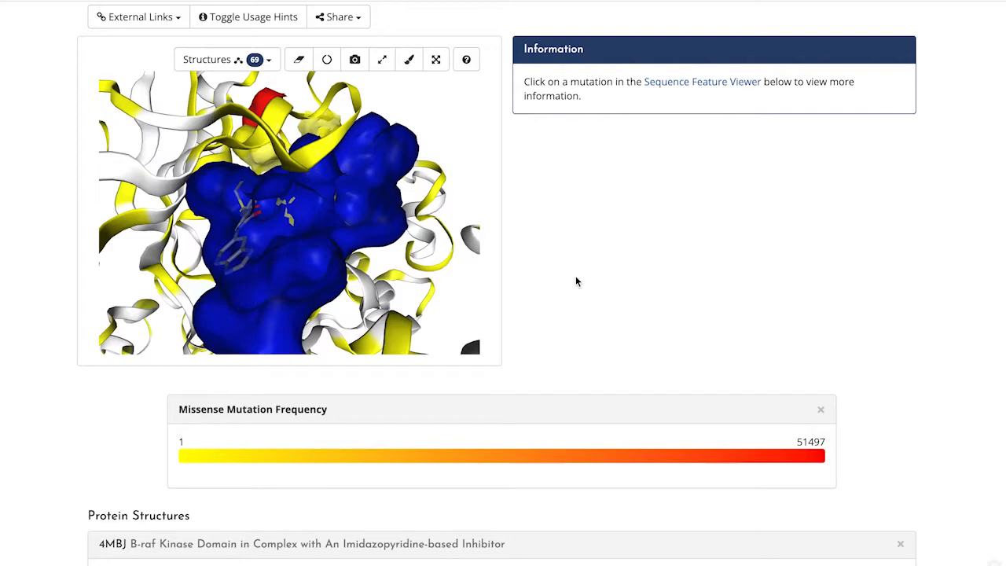
{"action": "scroll", "scroll_direction": "down", "scroll_amount": 3}
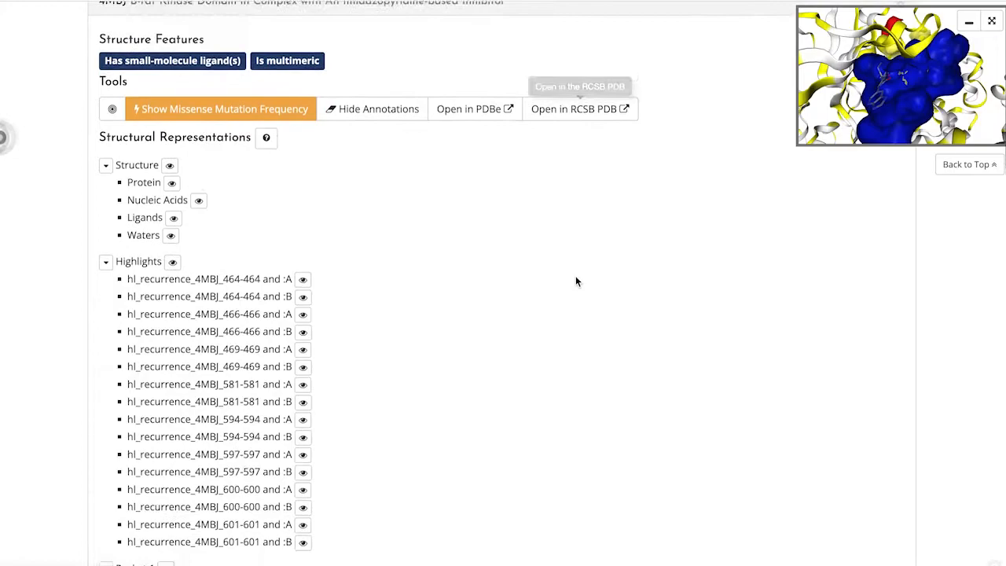
Read pocket 1's property table: druggability 0.641, volume 2,083 Å³ and SASA values.
{"action": "scroll", "scroll_direction": "down", "scroll_amount": 3}
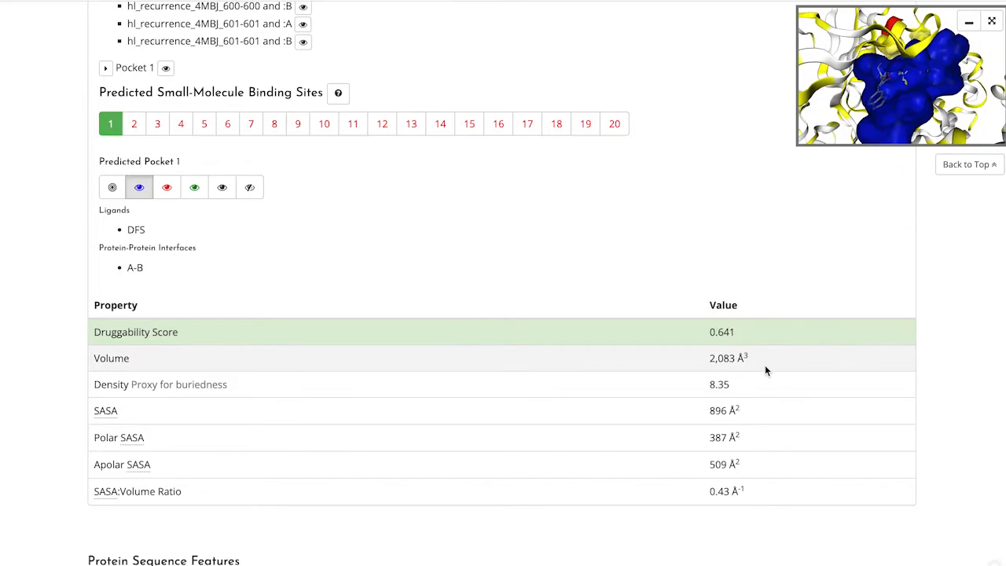
{"action": "mouse_move", "coordinate": [770, 436]}
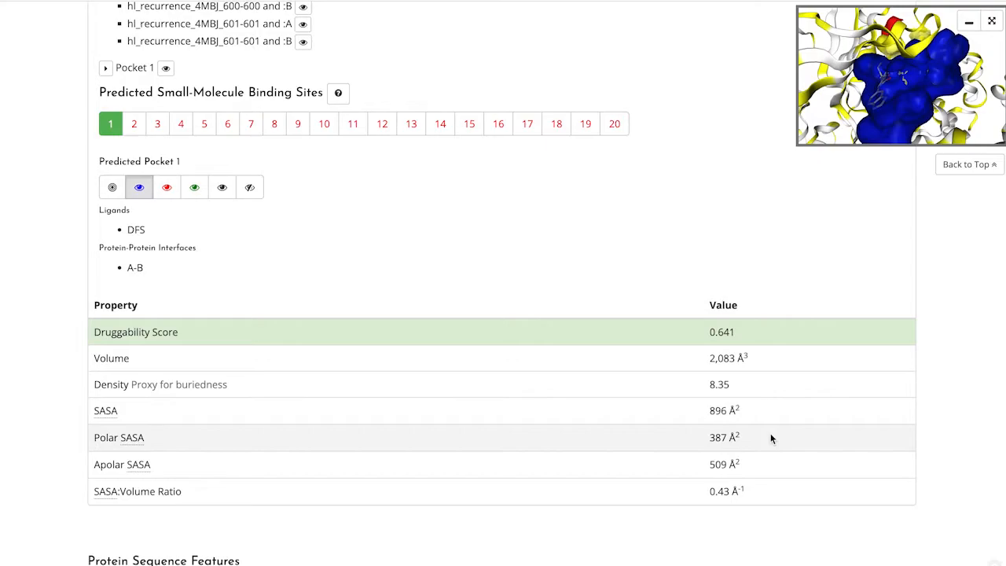
{"action": "mouse_move", "coordinate": [688, 513]}
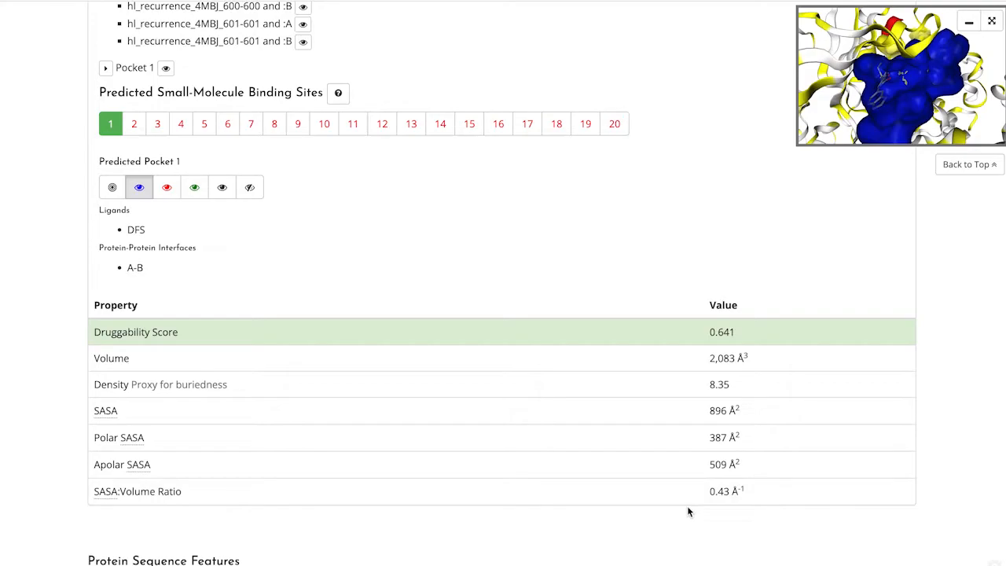
{"action": "scroll", "scroll_direction": "down", "scroll_amount": 3}
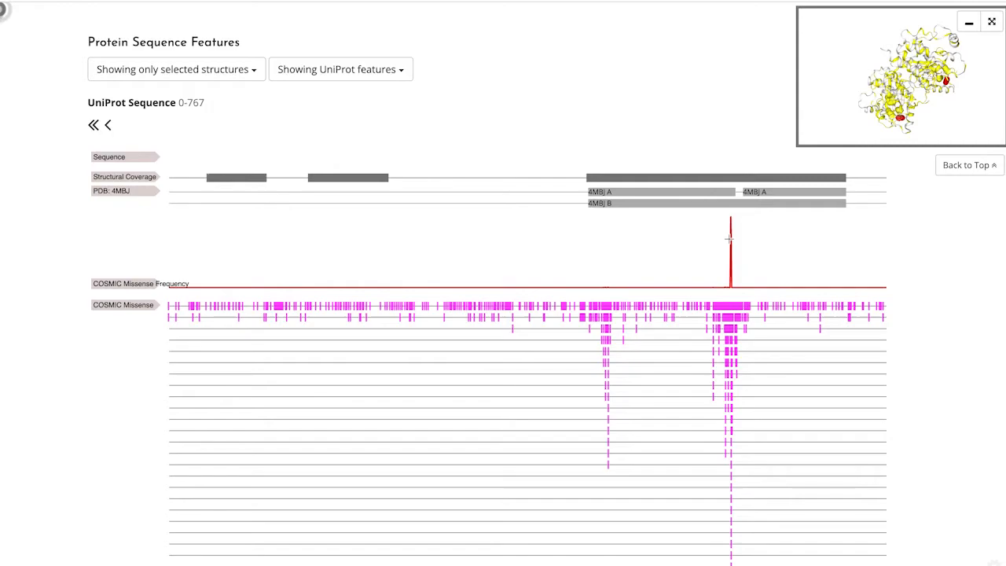
{"action": "mouse_move", "coordinate": [729, 223]}
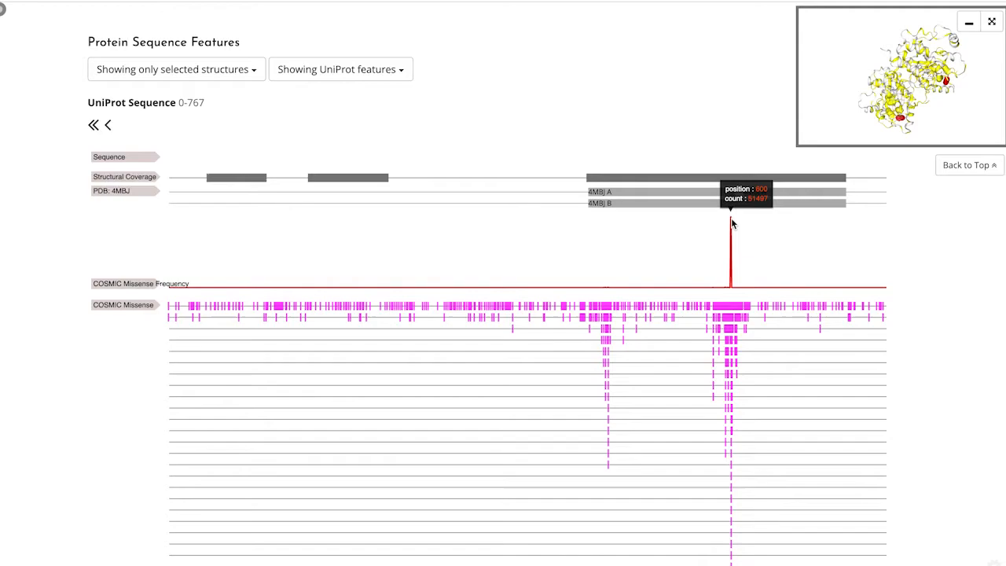
{"action": "mouse_move", "coordinate": [690, 383]}
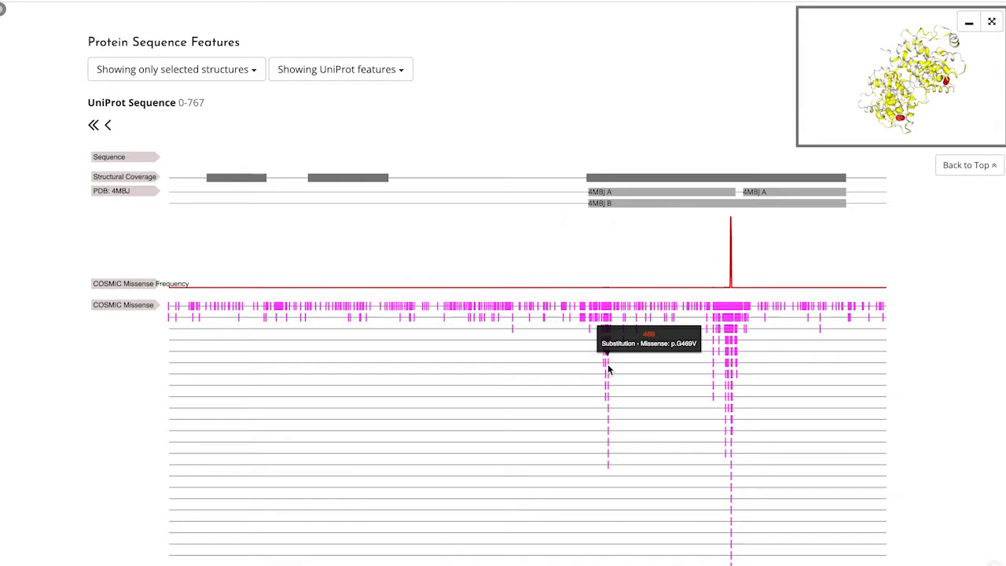
Bring the COSMIC missense tracks into view to find the p.G469V substitution mark.
{"action": "scroll", "scroll_direction": "up", "scroll_amount": 3}
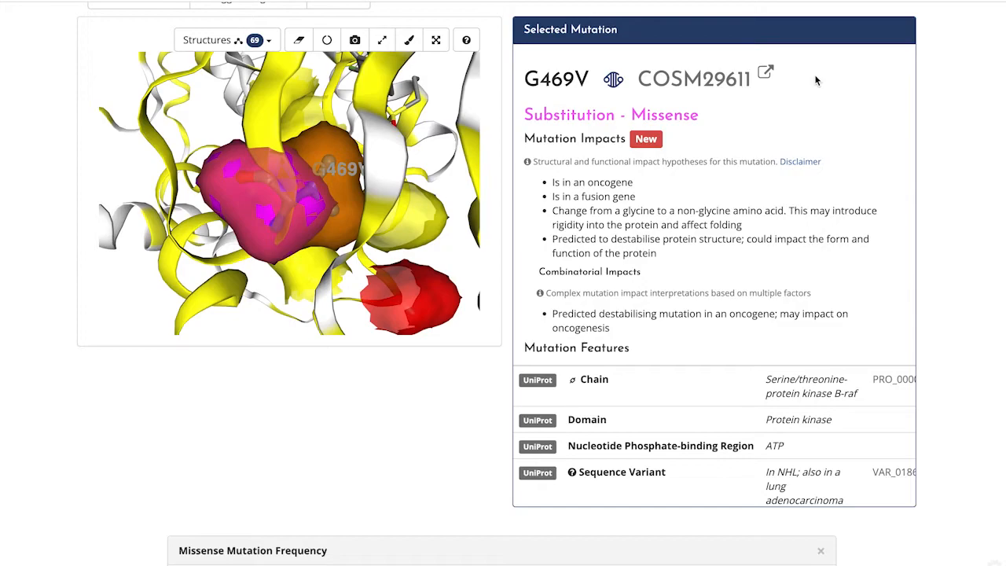
Select the G469V (COSM29611) mark and review its Selected Mutation panel and highlighted structure.
{"action": "scroll", "scroll_direction": "up", "scroll_amount": 3}
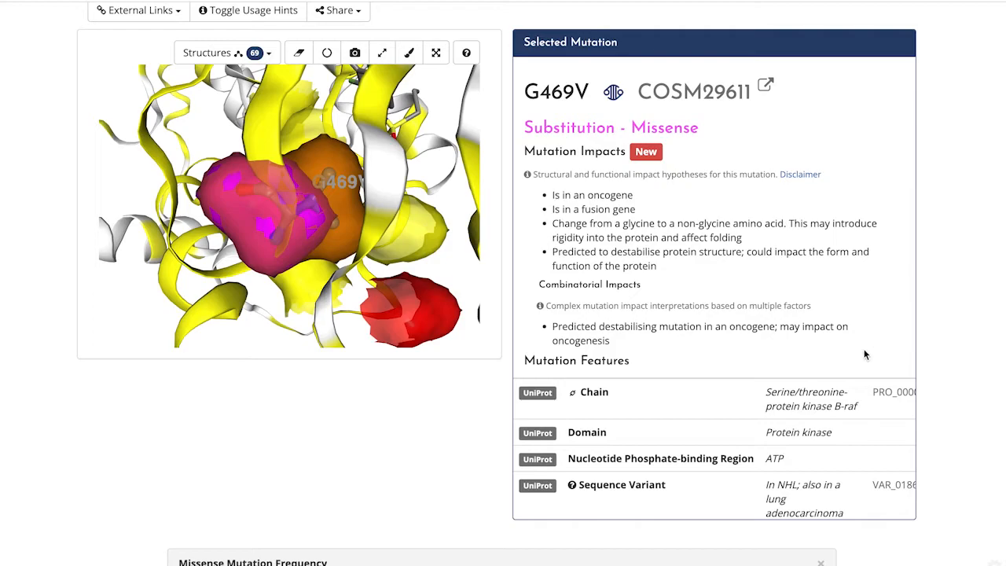
{"action": "double_click", "coordinate": [798, 431]}
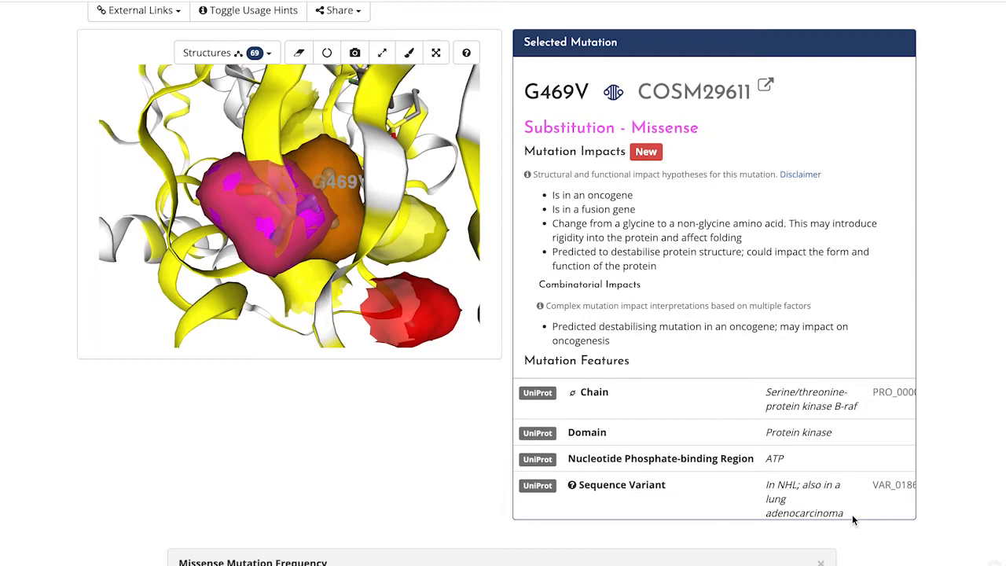
{"action": "scroll", "scroll_direction": "up", "scroll_amount": 3}
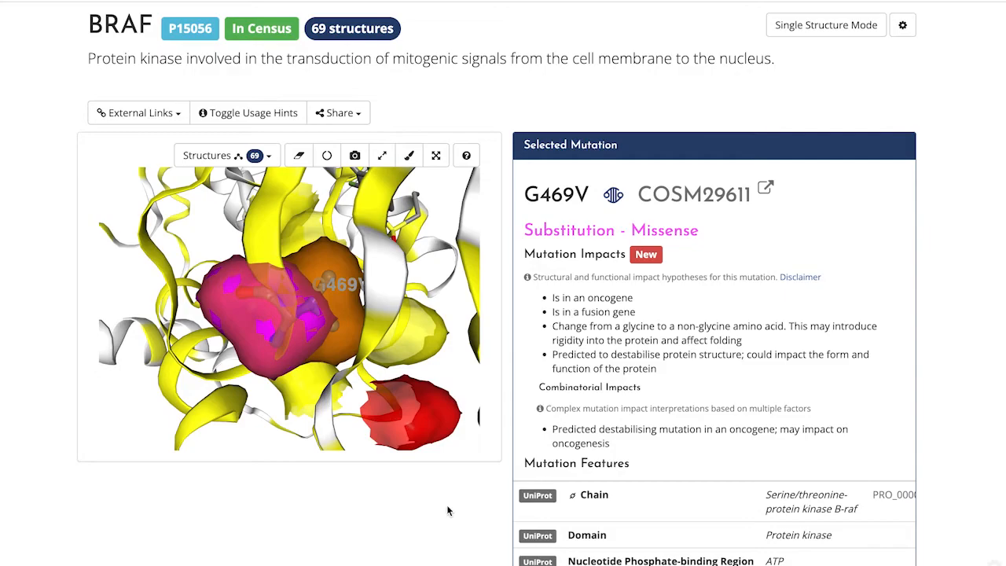